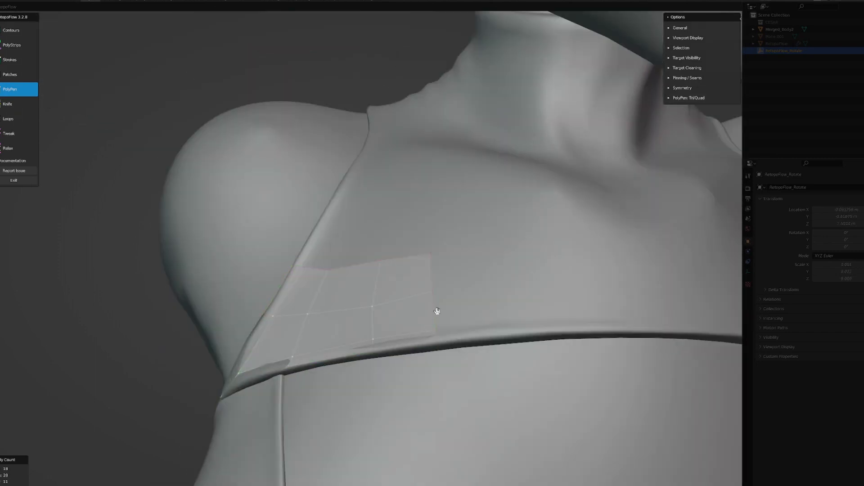
Add vertices with PolyPen to build quad faces across the garment's shoulder panel.
left_click(488, 242)
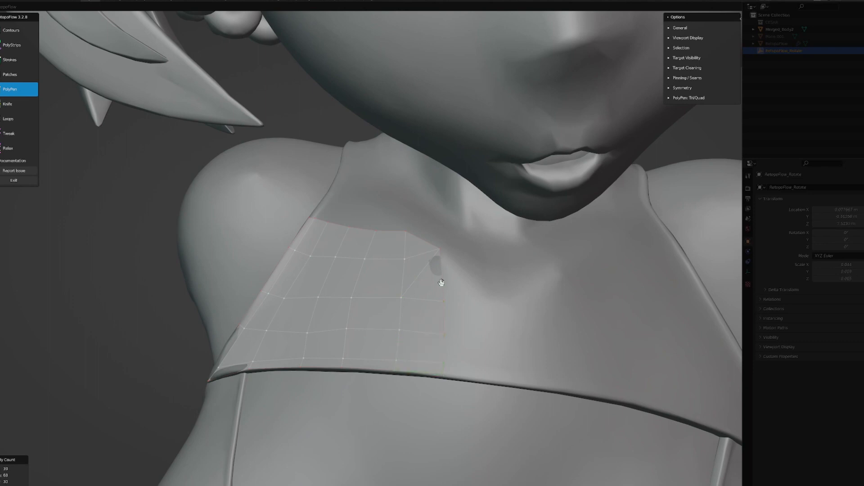
left_click(456, 373)
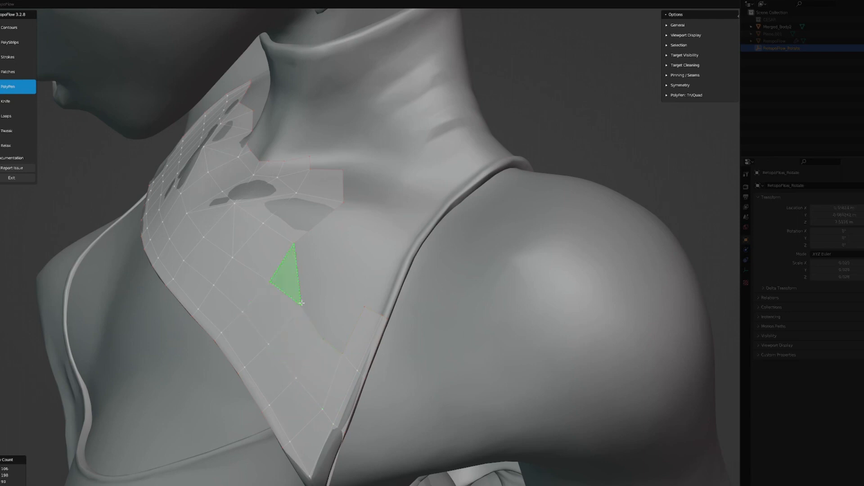
Smooth and nudge the patch with Relax and Tweak, then add a face near the collar.
left_click(6, 145)
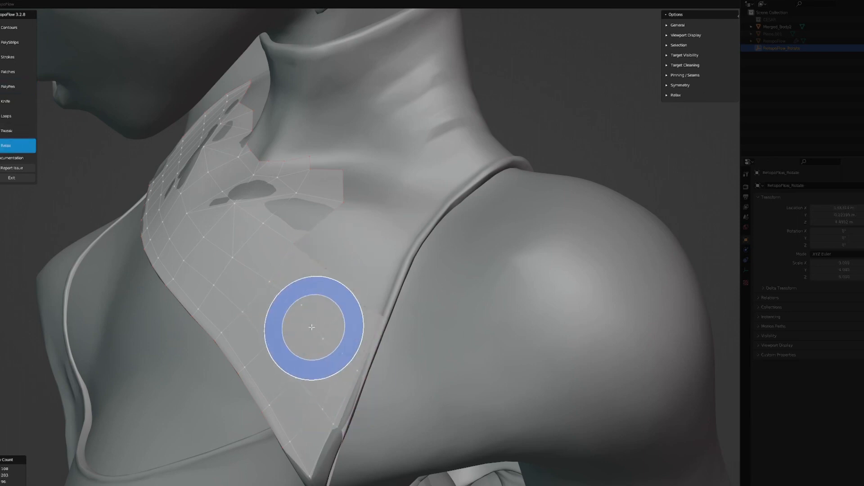
left_click(6, 132)
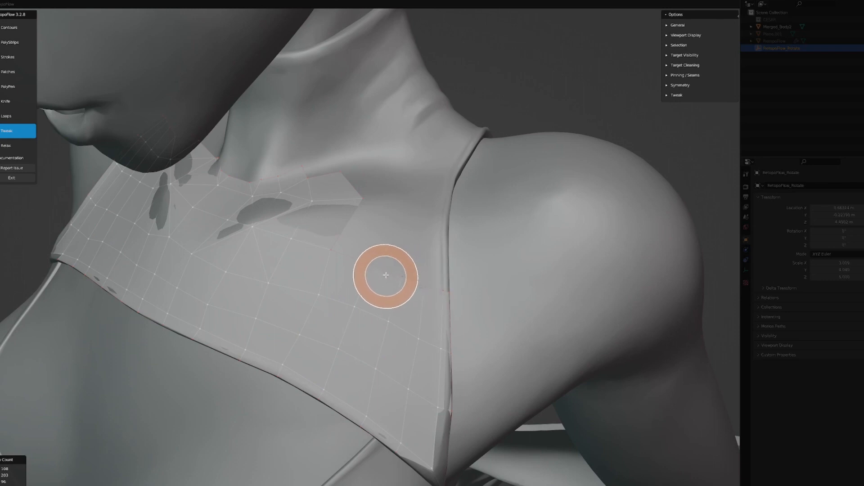
mouse_move(392, 270)
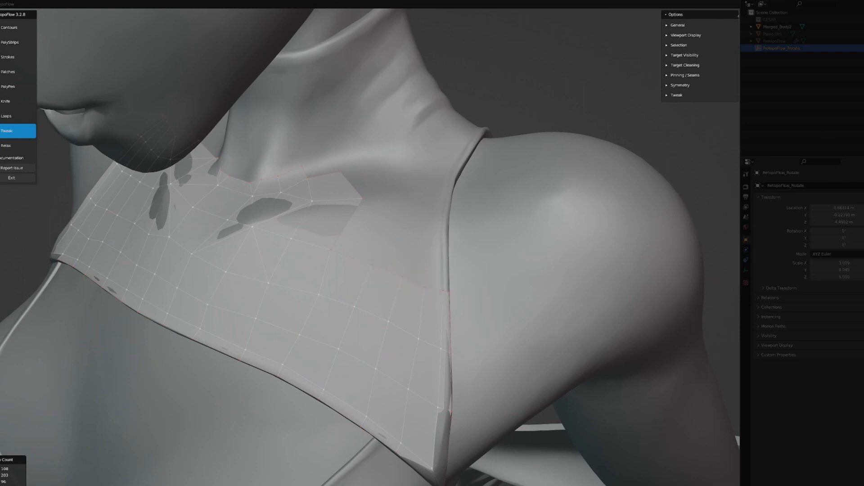
left_click(9, 86)
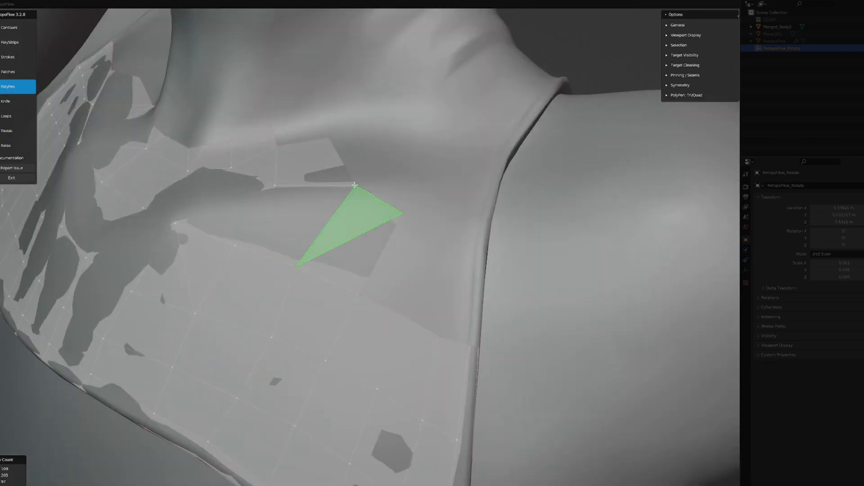
left_click(355, 184)
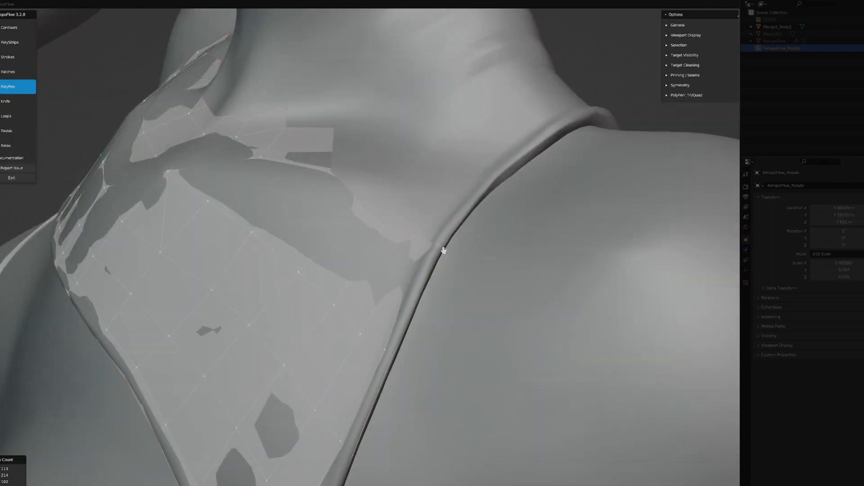
Relax the patch again and pull new faces and a vertex up toward the neckline.
left_click(6, 145)
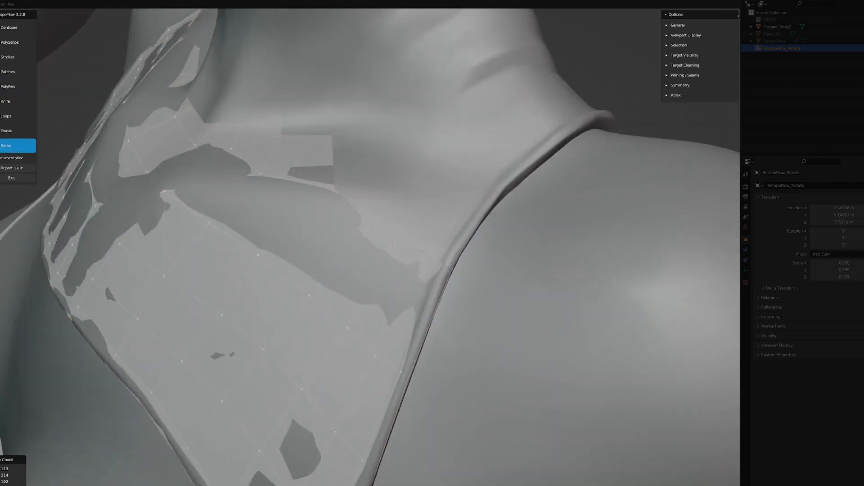
left_click(8, 87)
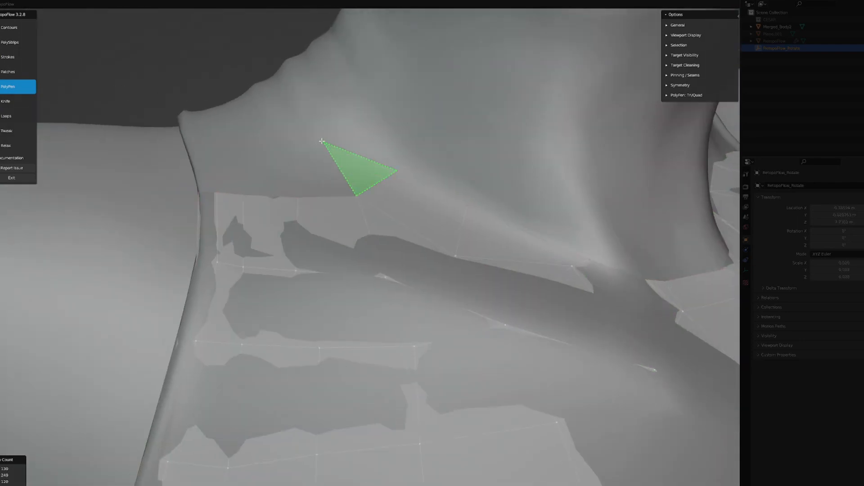
left_click_drag(322, 140, 255, 174)
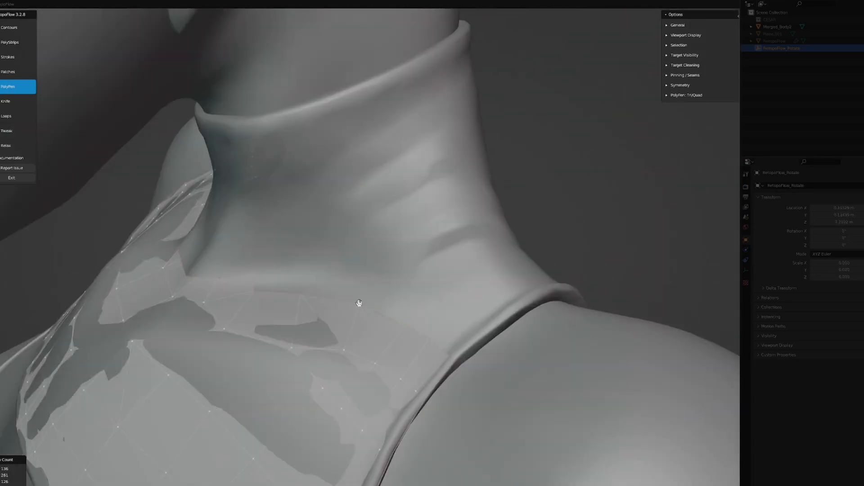
left_click(474, 325)
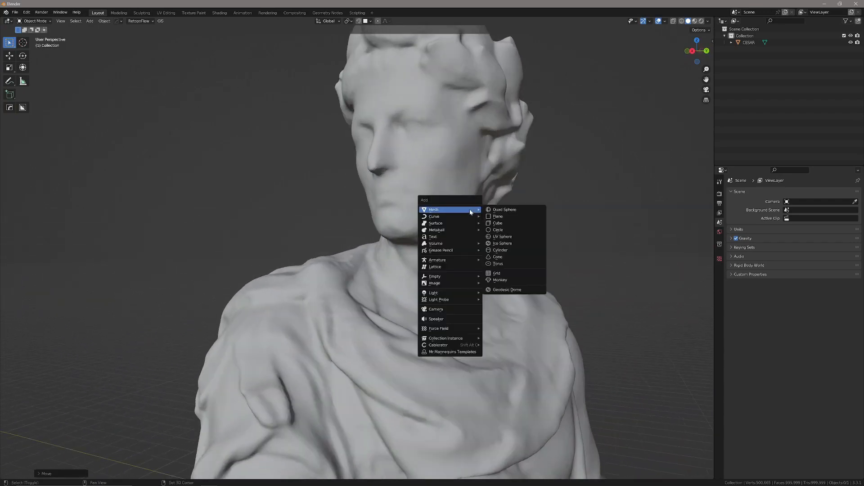
Add a new plane mesh to the statue scene as the base for the jawline retopology.
left_click(497, 216)
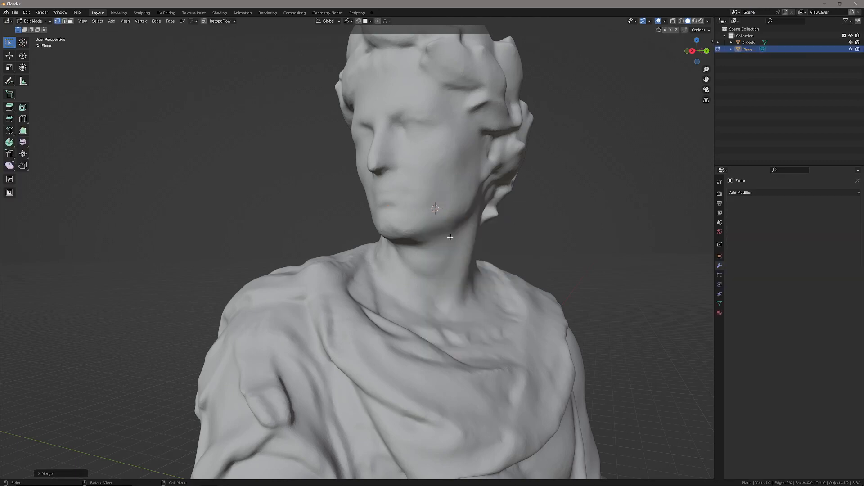
left_click(366, 21)
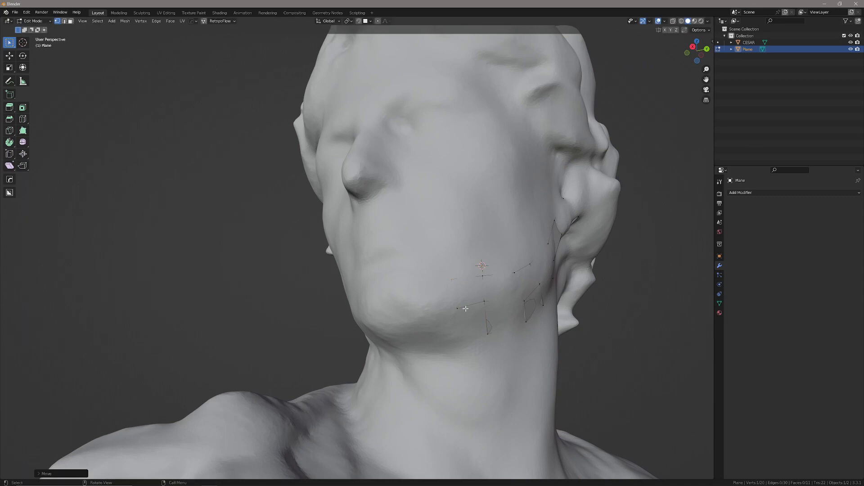
Add vertices along the jawline, reposition them and merge overlapping points at center.
left_click(465, 307)
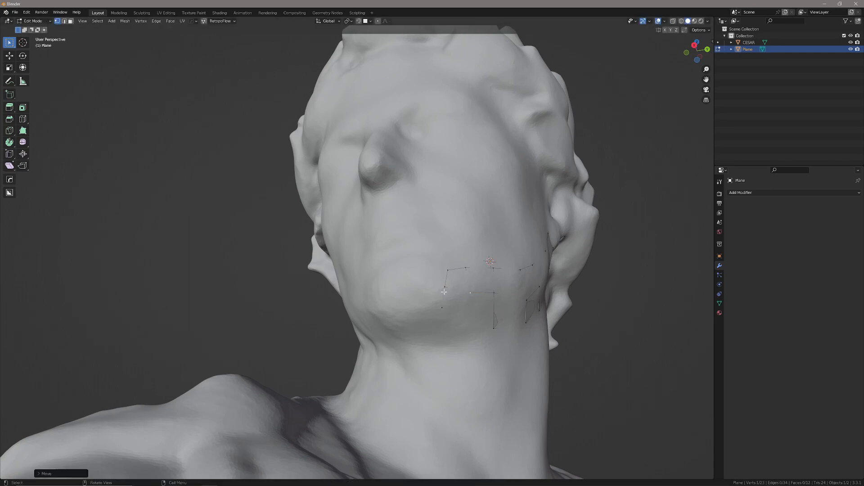
left_click(443, 288)
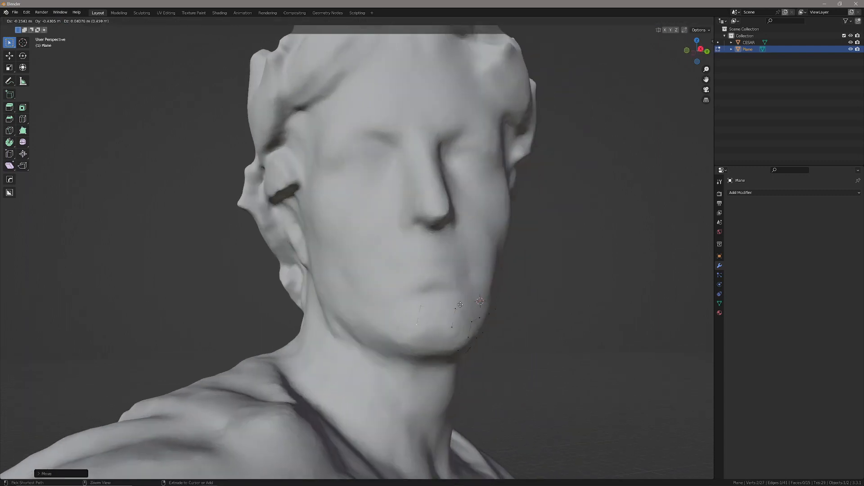
key("r")
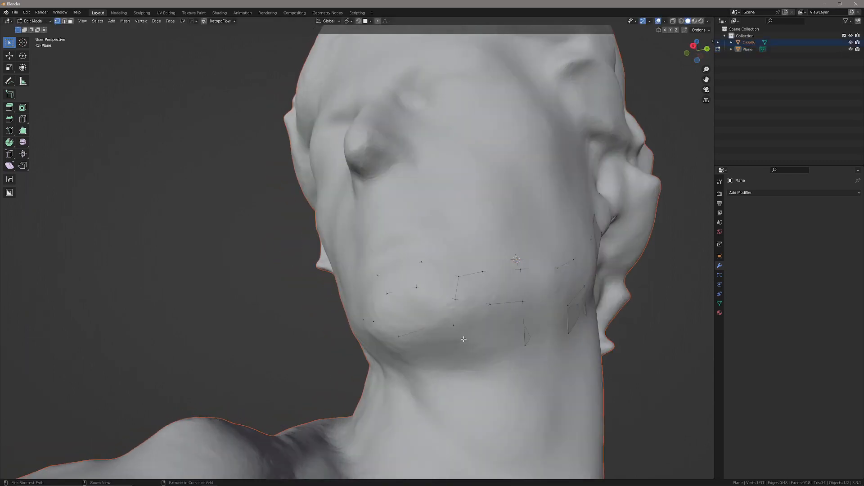
key("m")
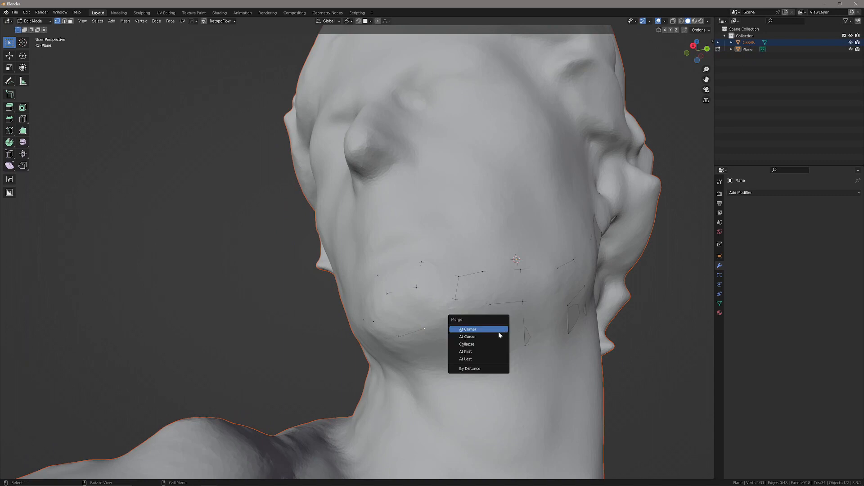
left_click(467, 329)
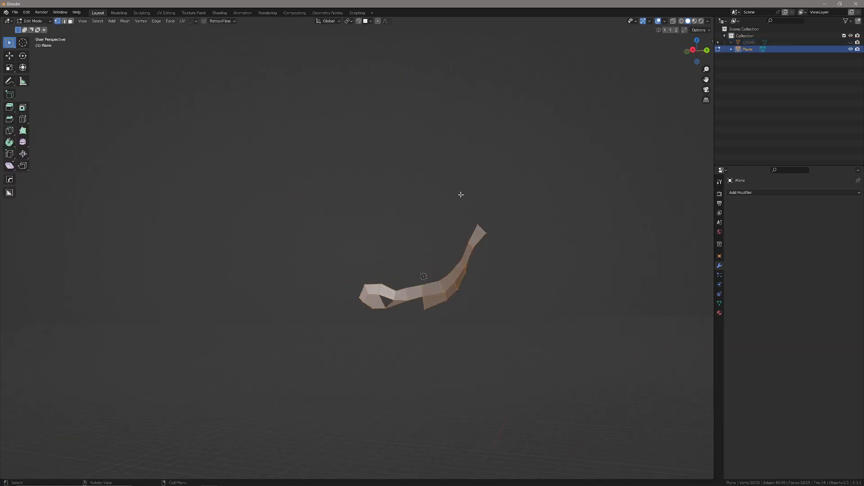
Extend the jaw strip with a vertex up the cheek and check it shaded in Object Mode.
key("Tab")
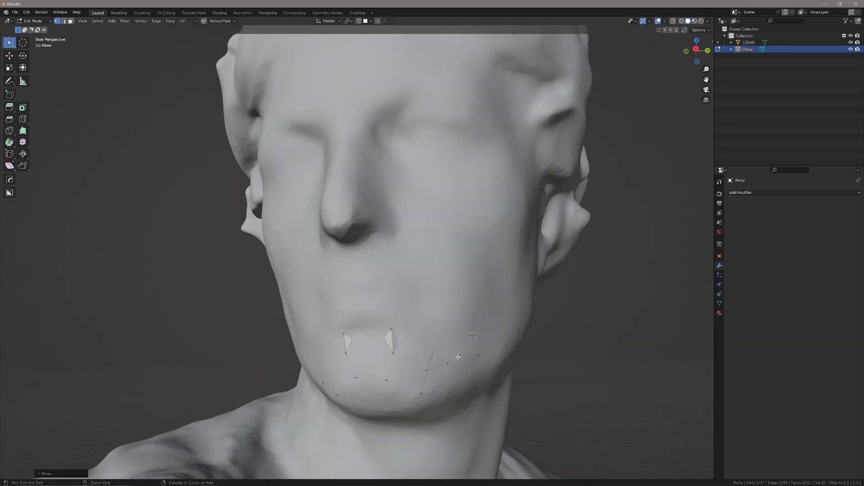
key("g")
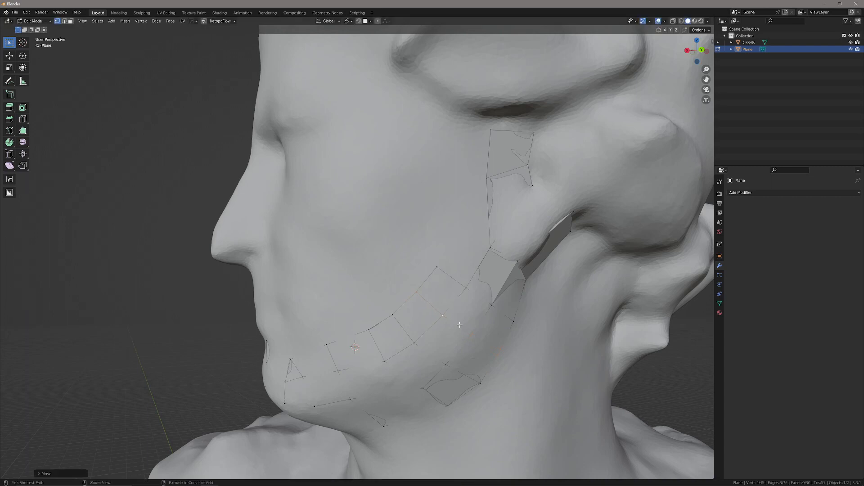
left_click(463, 267)
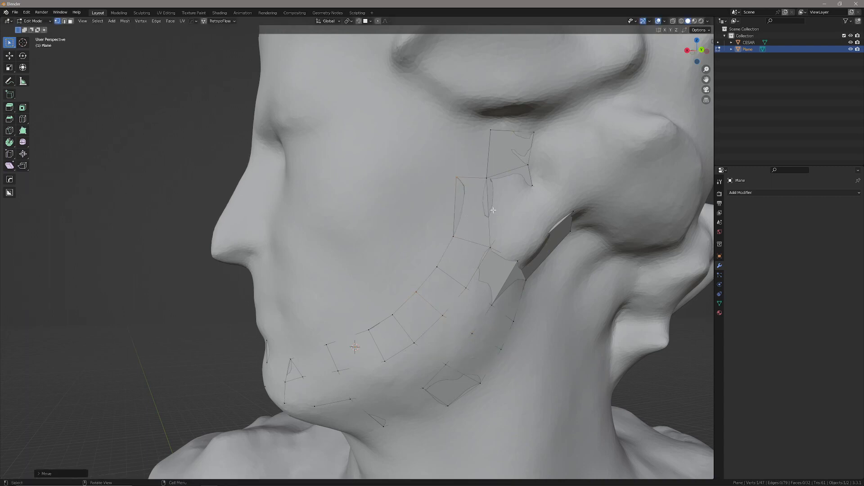
mouse_move(492, 218)
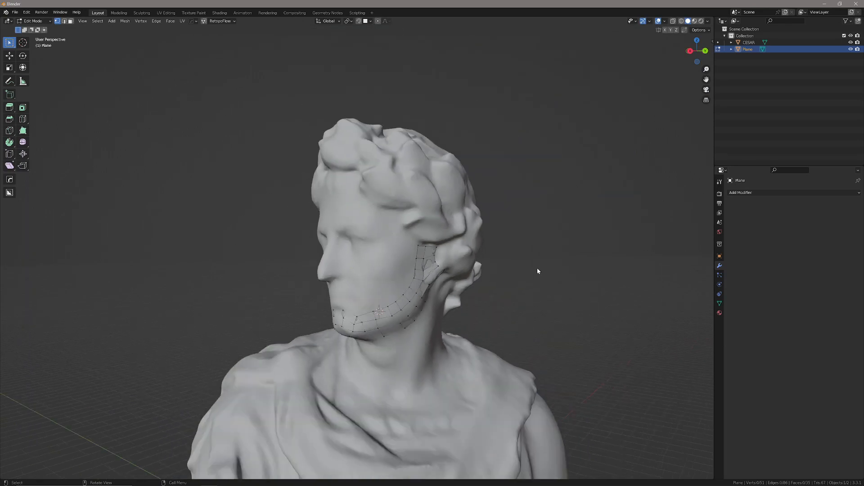
key("Tab")
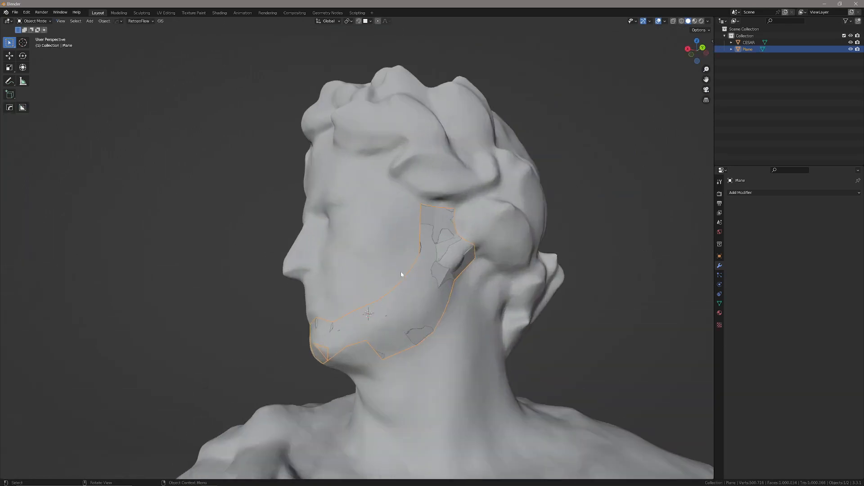
key("Tab")
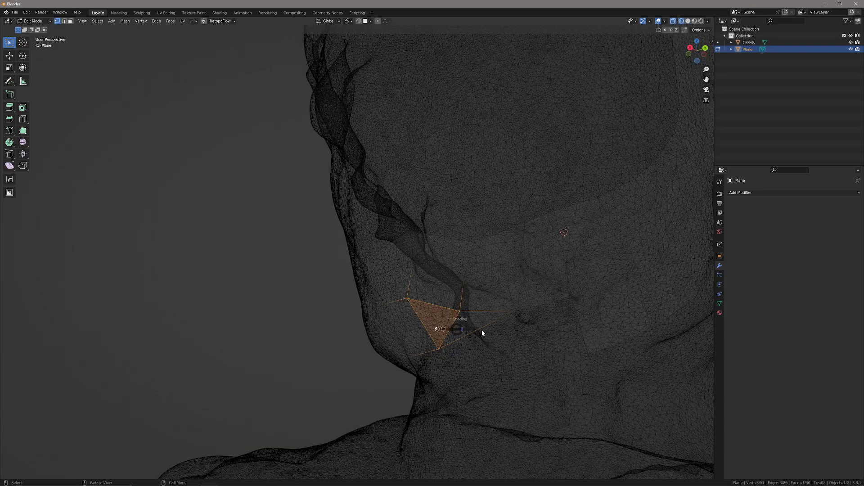
Select the retopology patch and toggle modes to inspect its quad layout on the statue.
key("Tab")
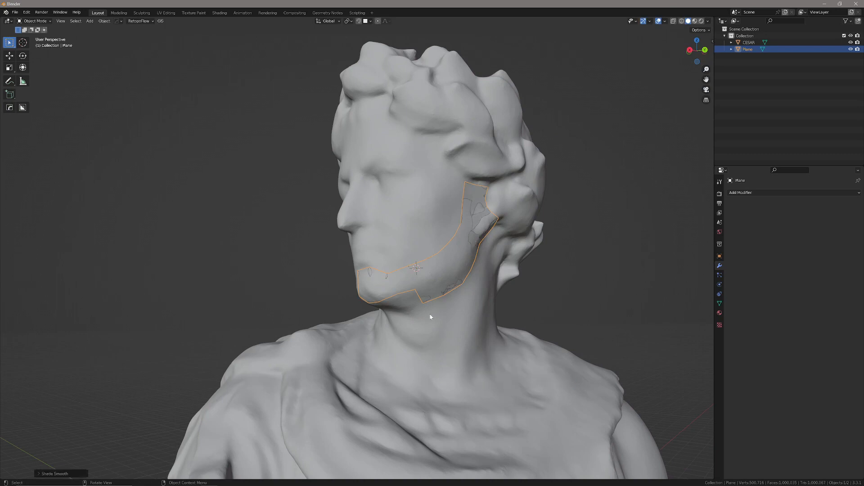
left_click(850, 42)
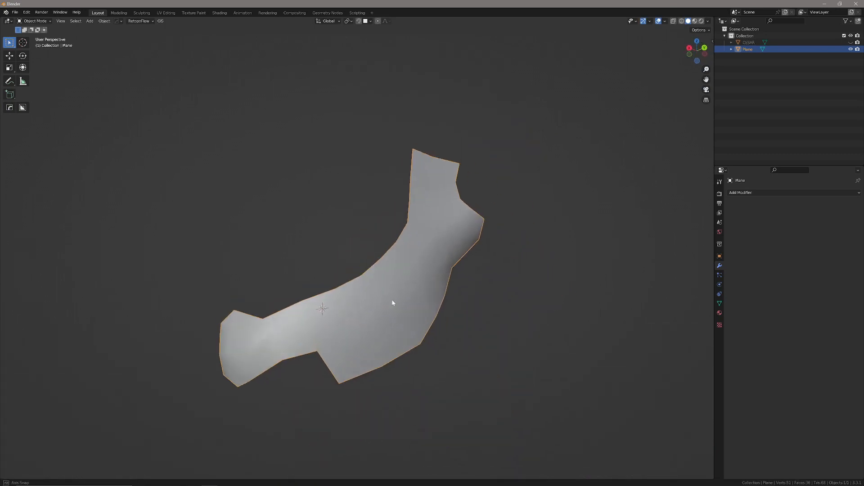
key("Tab")
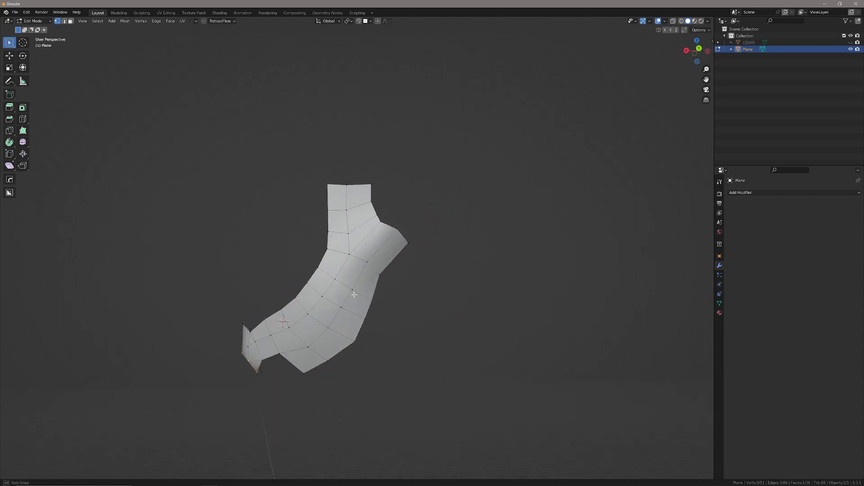
key("Tab")
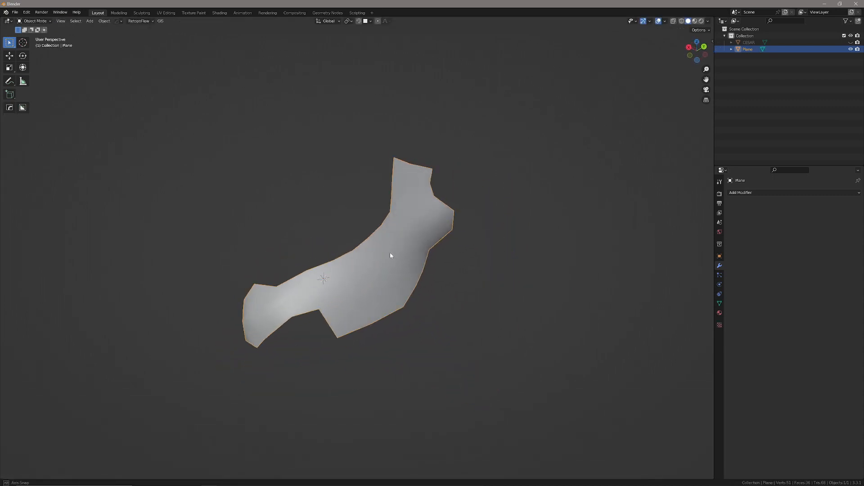
key("Tab")
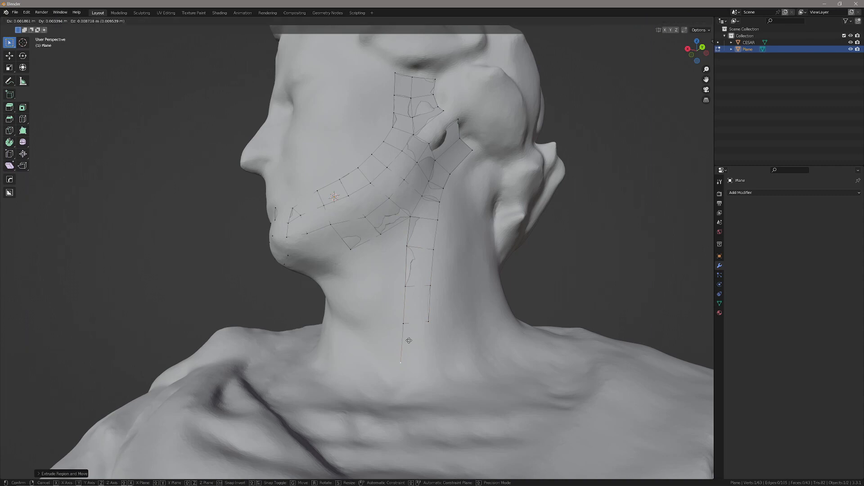
Place the extruded vertex row down the side of the neck.
left_click(409, 341)
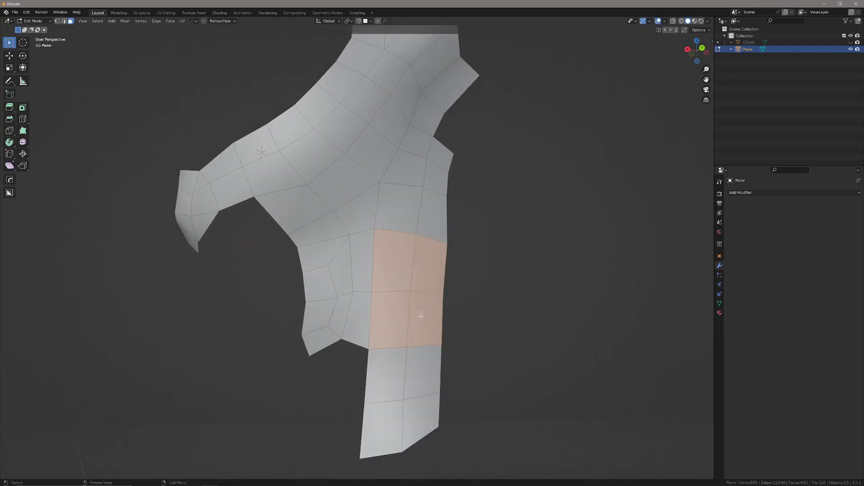
Move a new vertex onto the front of the neck and view the patch in Object Mode.
key("Tab")
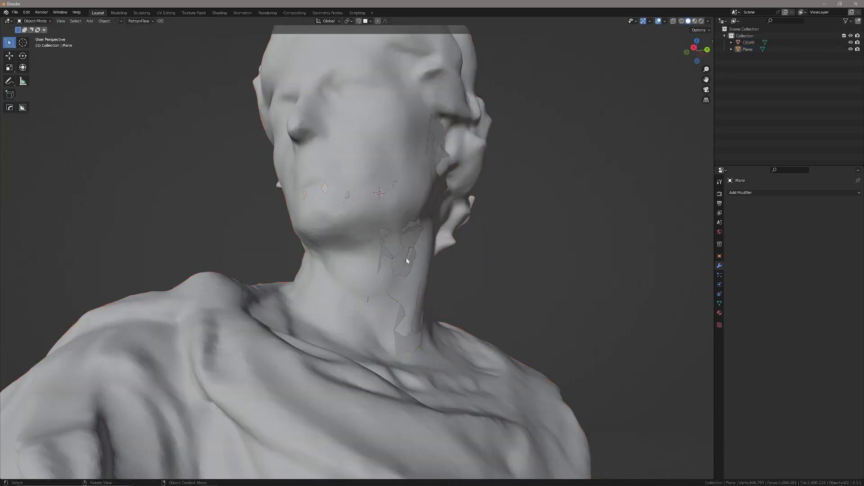
key("Tab")
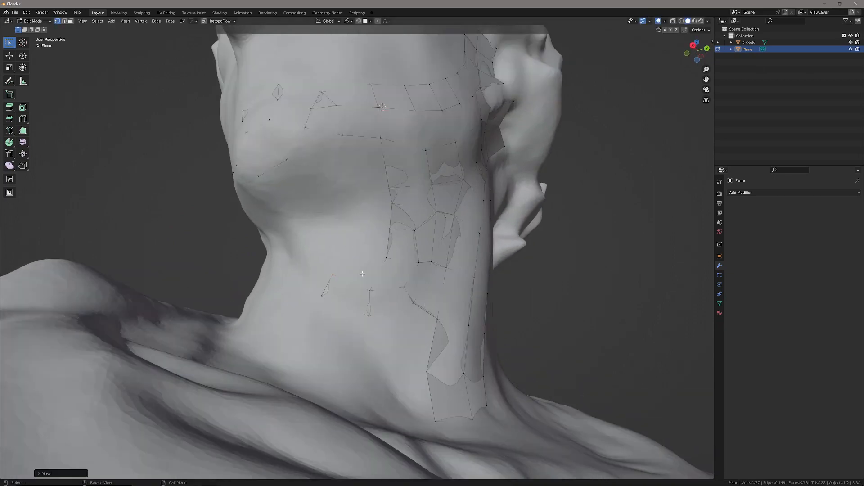
key("g")
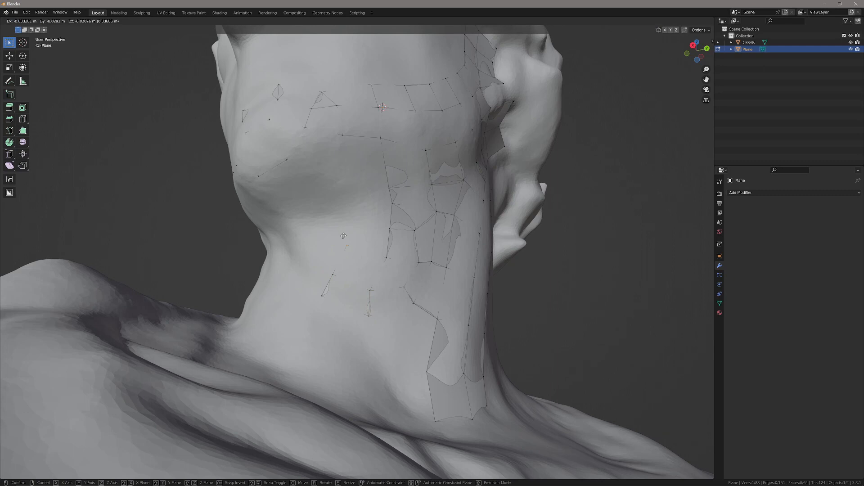
left_click(402, 229)
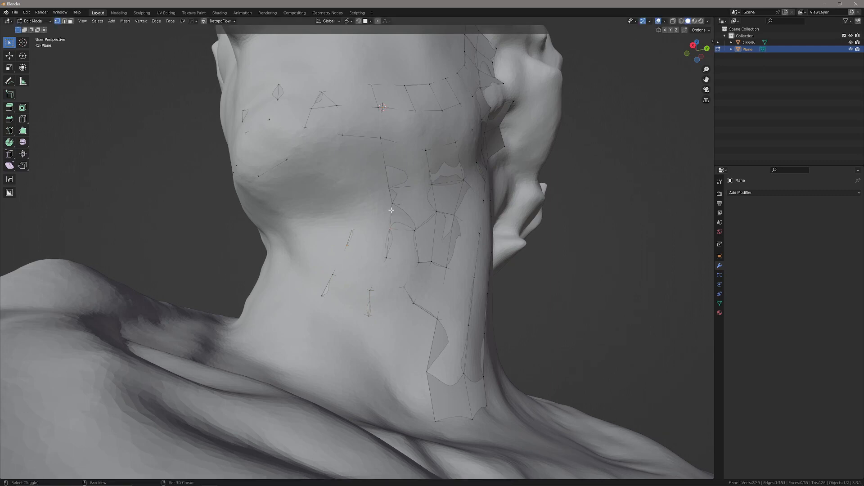
key("Tab")
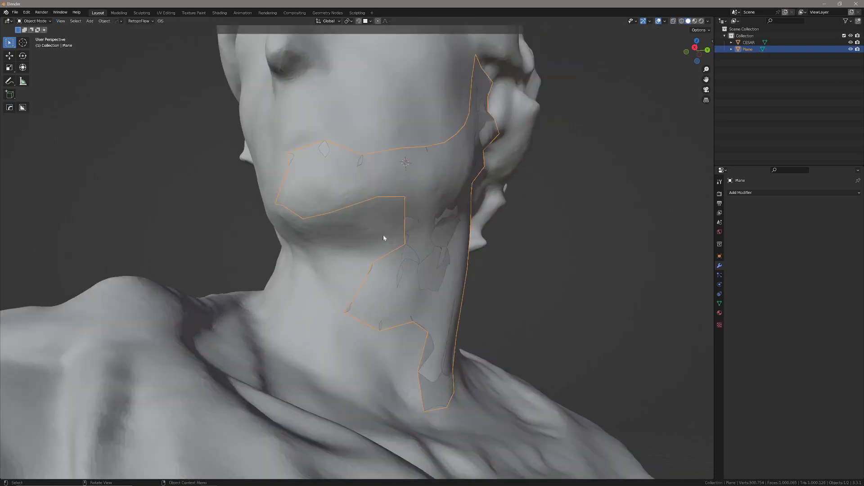
Inspect the patch in Object Mode and return to editing vertices over the chin.
key("Tab")
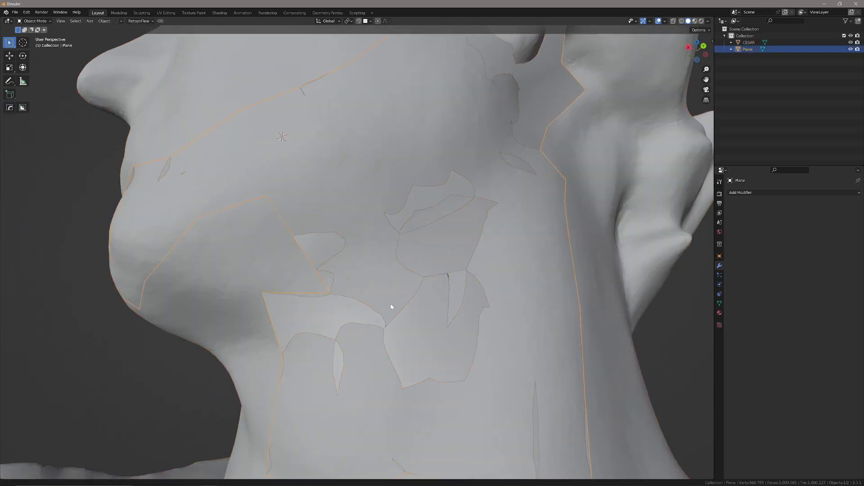
key("Tab")
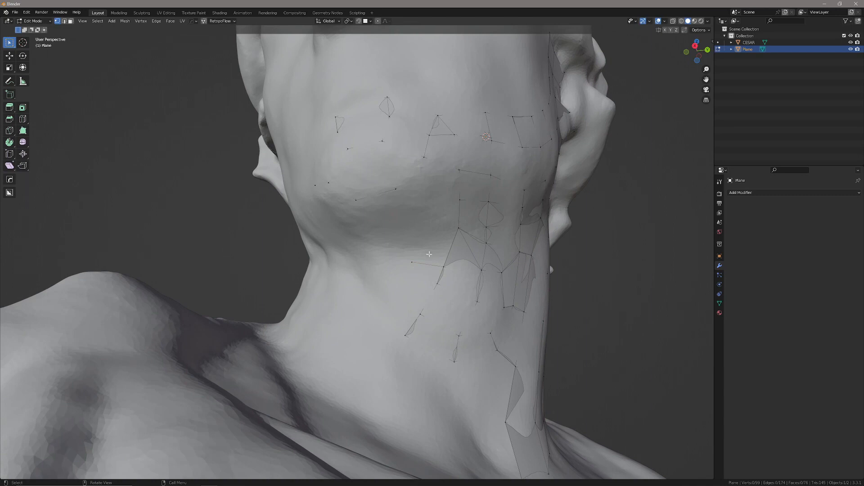
Place vertices below the chin for new quad faces and check them with the patch isolated.
left_click(458, 227)
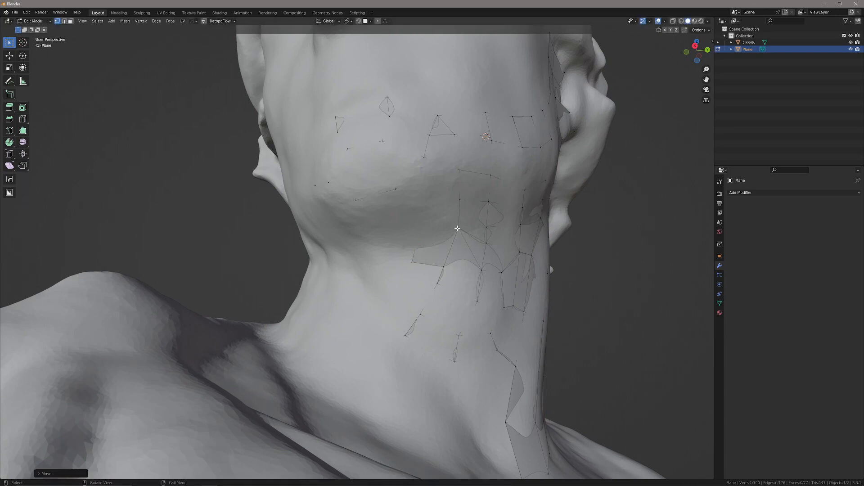
left_click(457, 229)
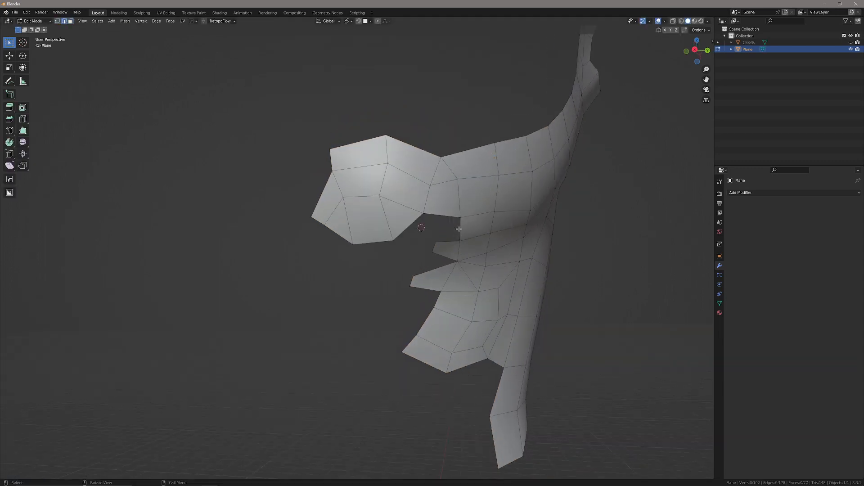
left_click(425, 231)
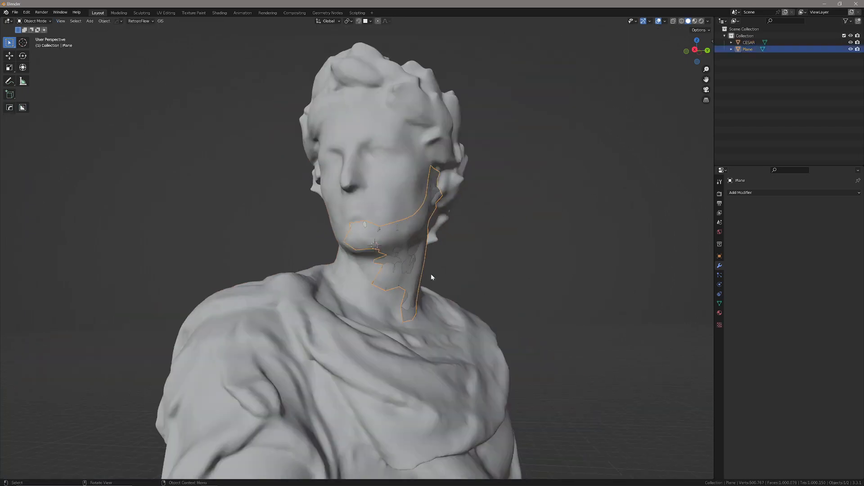
key("Tab")
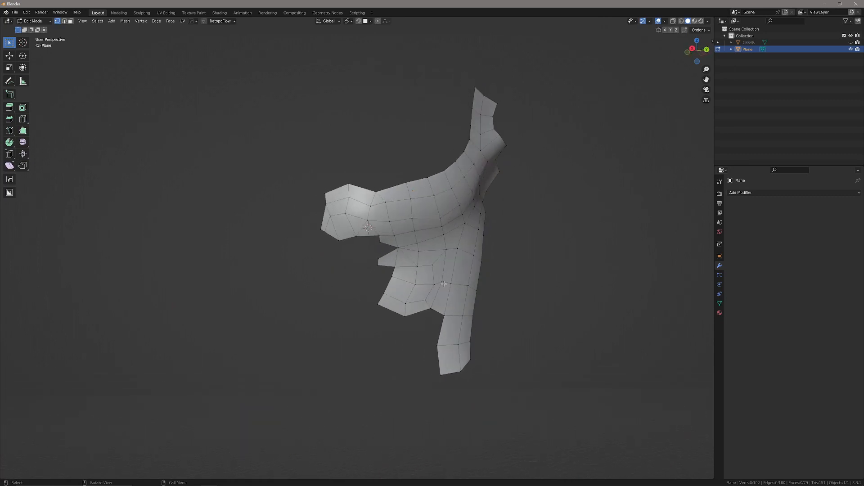
key("Tab")
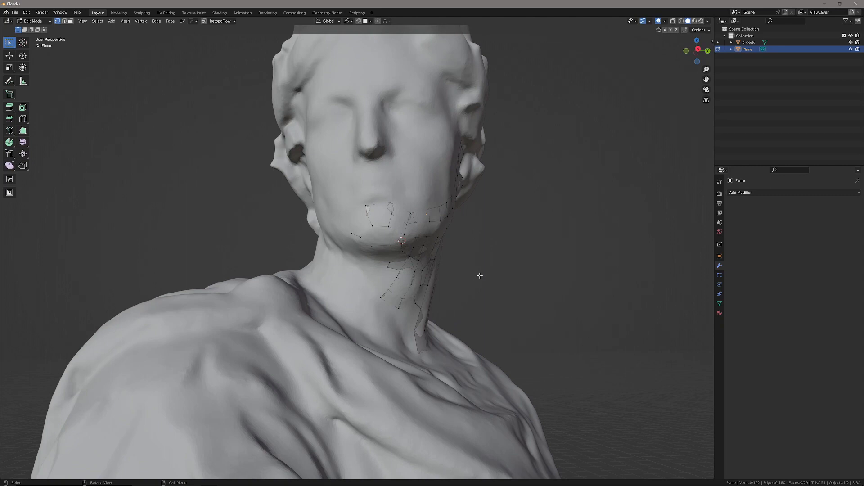
mouse_move(483, 278)
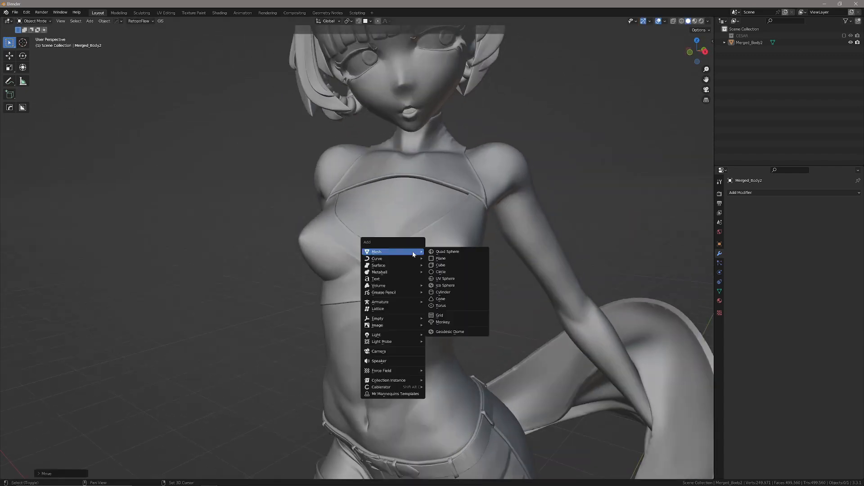
Add a new mesh primitive over the character's chest in the new scene.
left_click(440, 258)
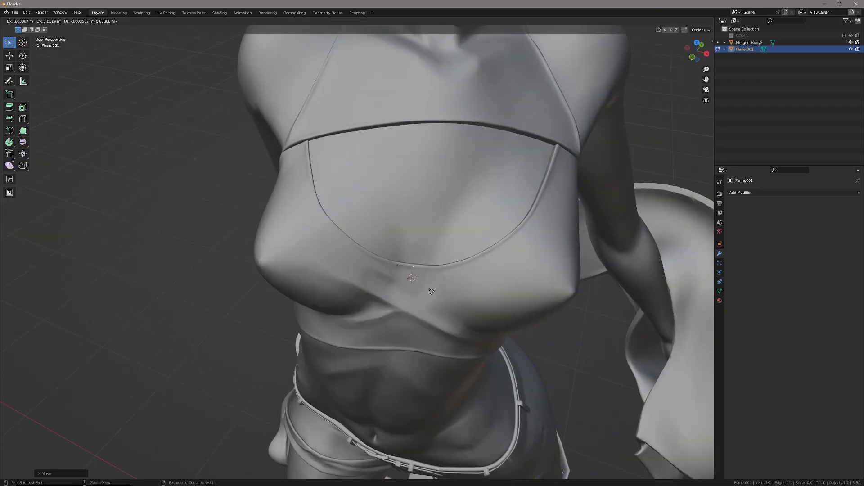
Extrude and place vertices from the neckline down the centre strip, forming a quad column.
key("Tab")
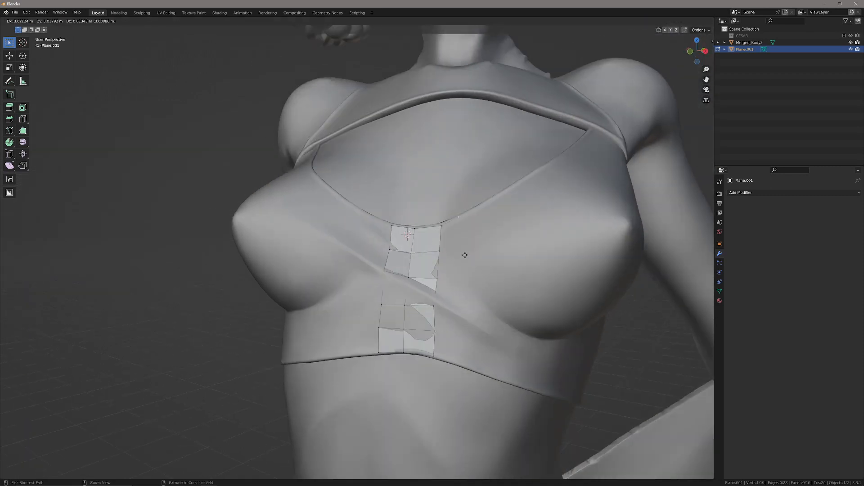
key("Tab")
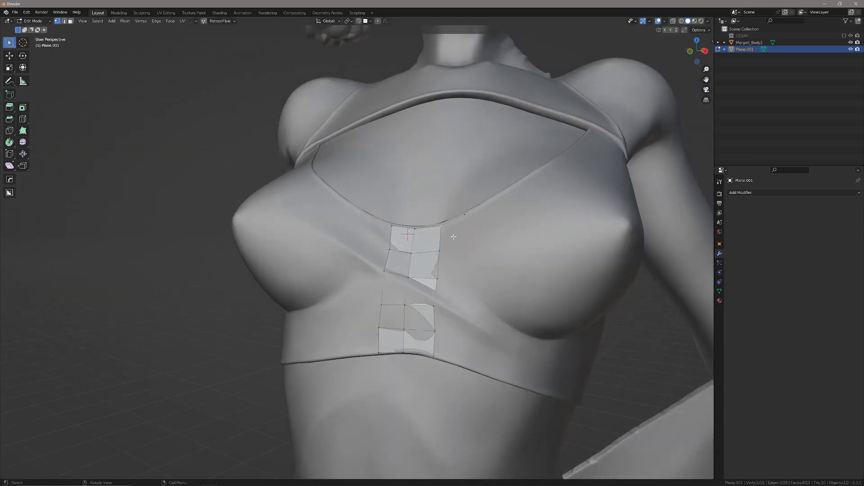
left_click(475, 224)
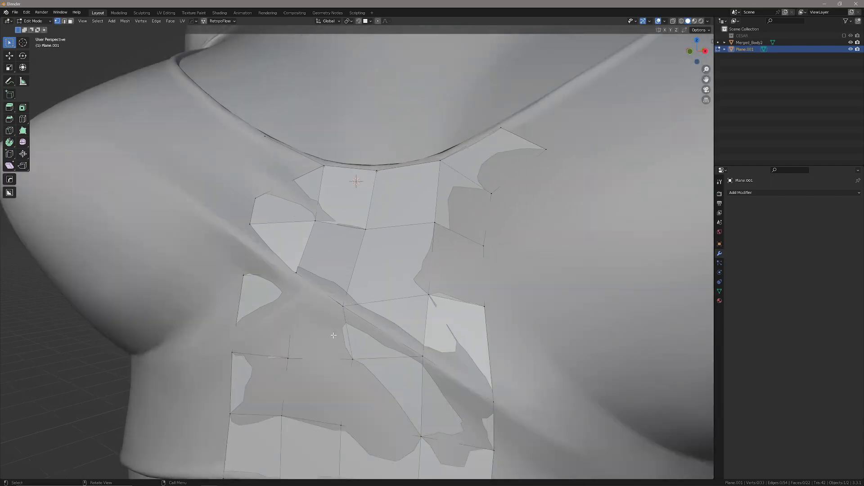
Slide patch vertices along the diagonal fold, then leave Edit Mode to inspect the patch alone.
left_click(295, 357)
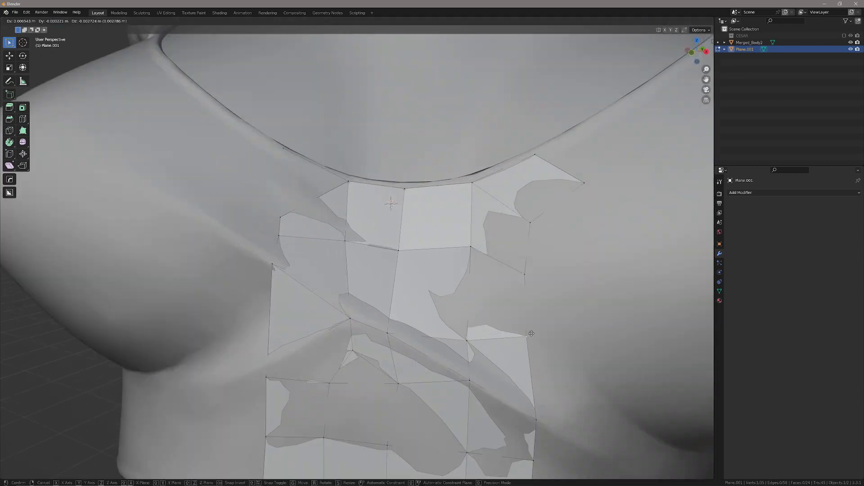
key("Tab")
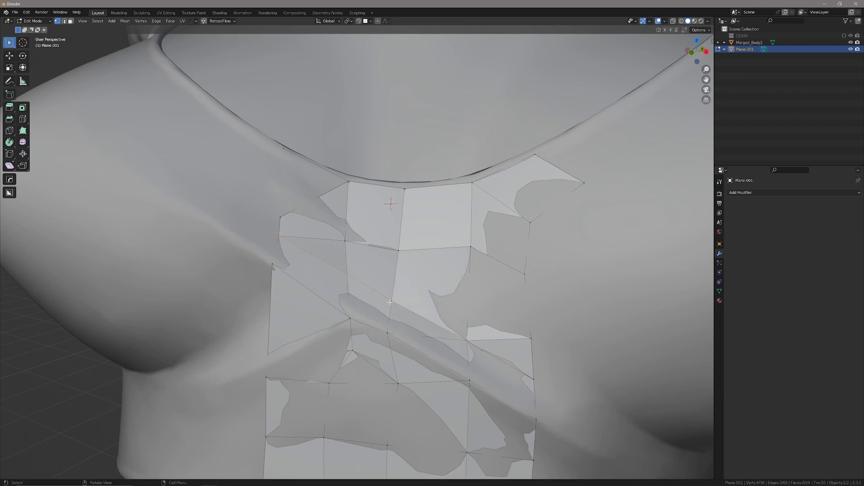
key("Tab")
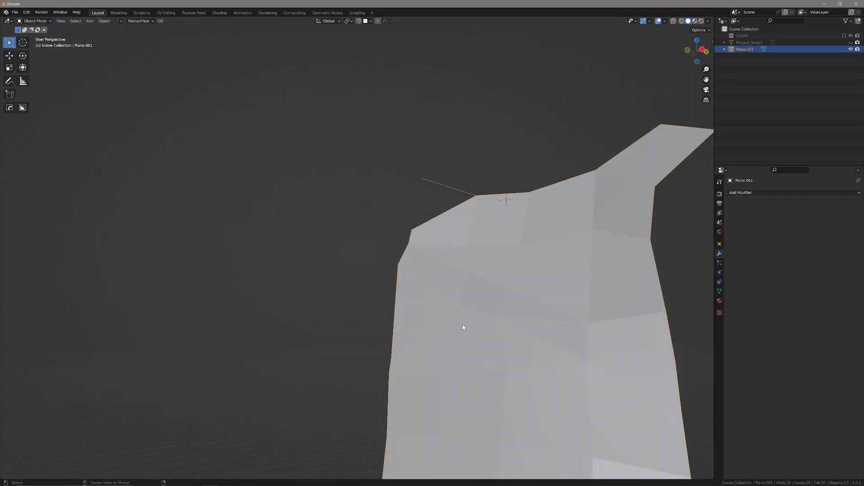
Back in Edit Mode with solid shading, add a quad column tracing the fold, then review it alone.
key("Tab")
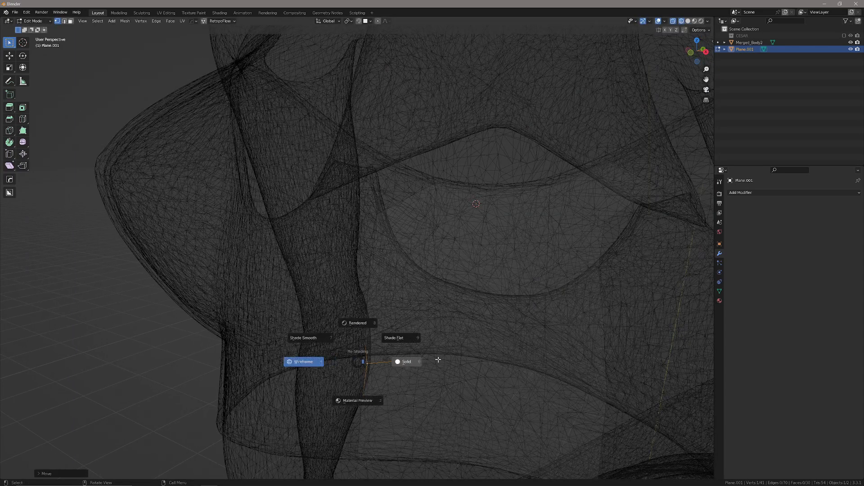
left_click(405, 361)
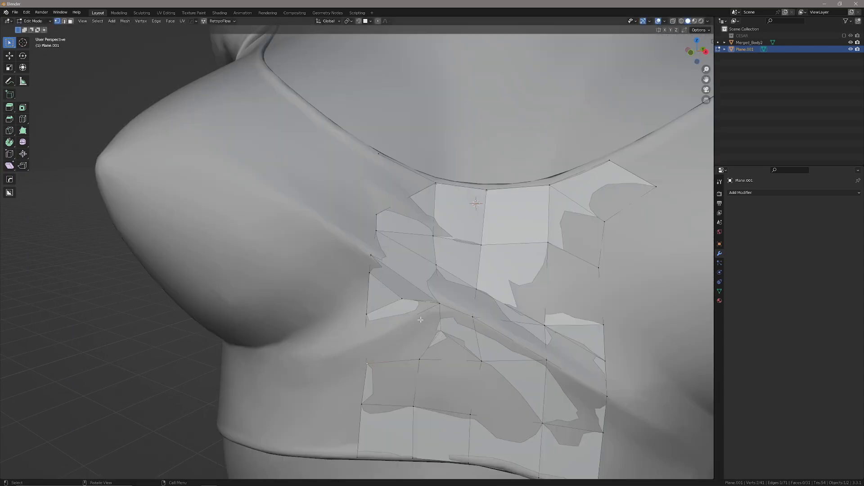
key("g")
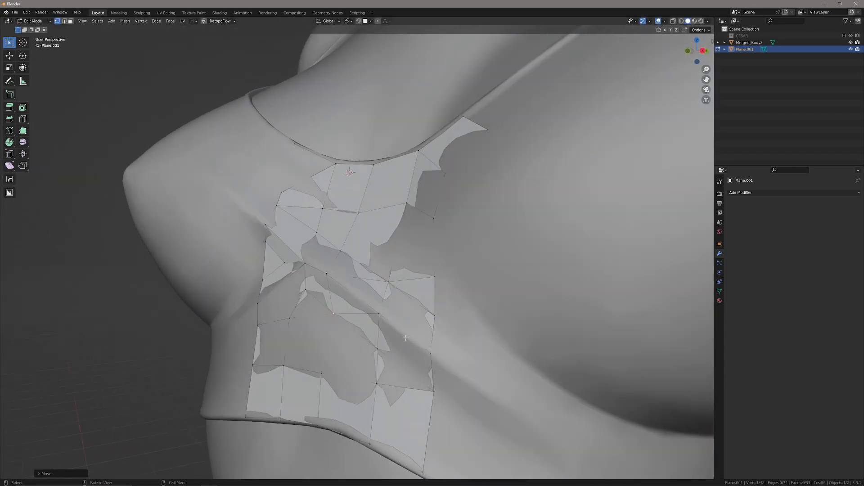
key("Tab")
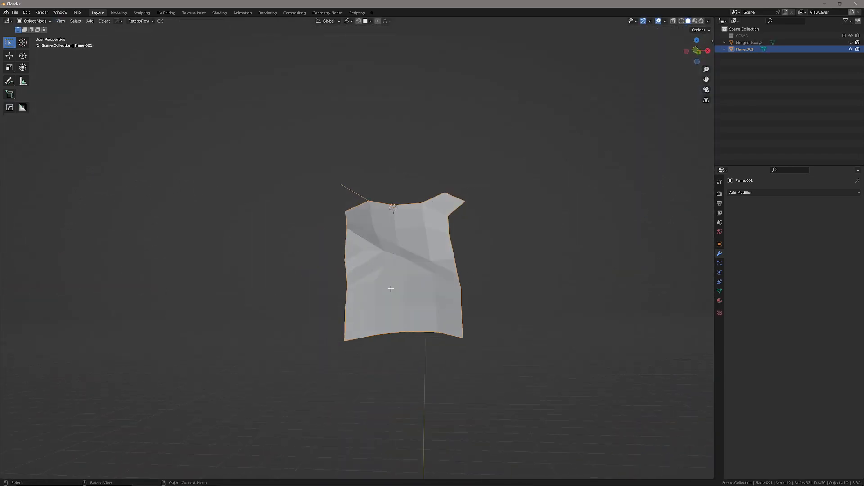
Add faces along the patch's left edge beside the fold and show Merged_Body2 again.
key("Tab")
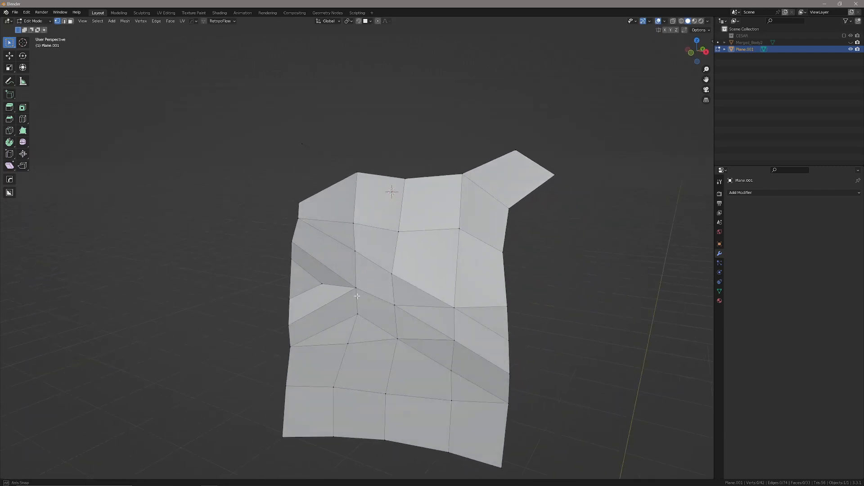
key("Tab")
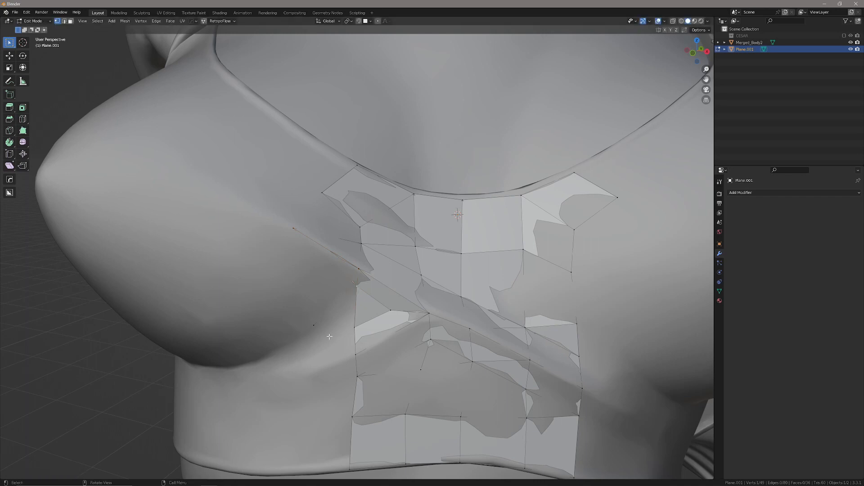
key("g")
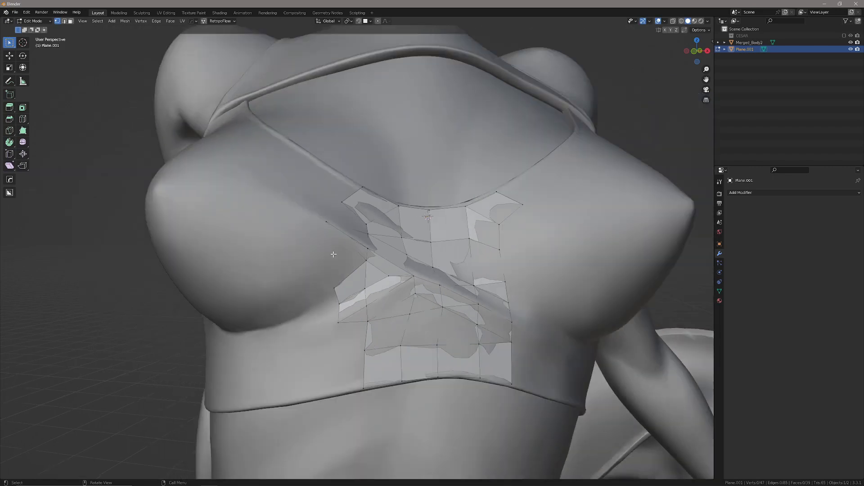
Move the patch's top-edge vertices onto the neckline seam and view it against the figure.
key("Tab")
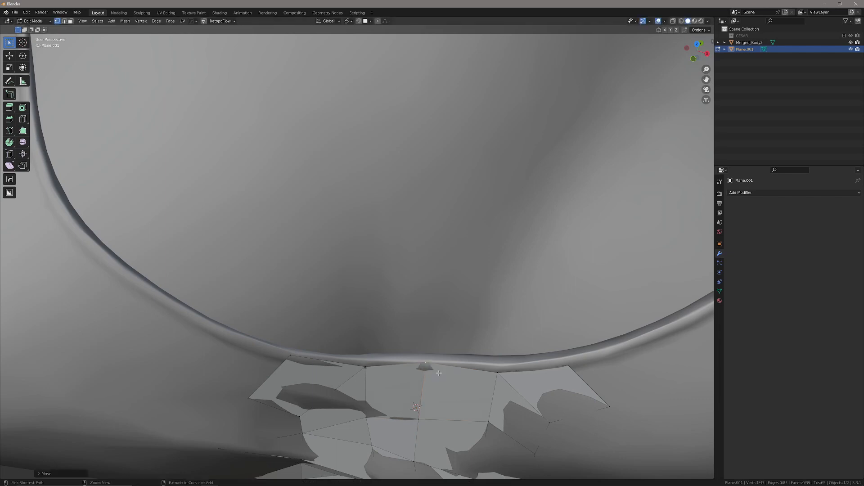
key("g")
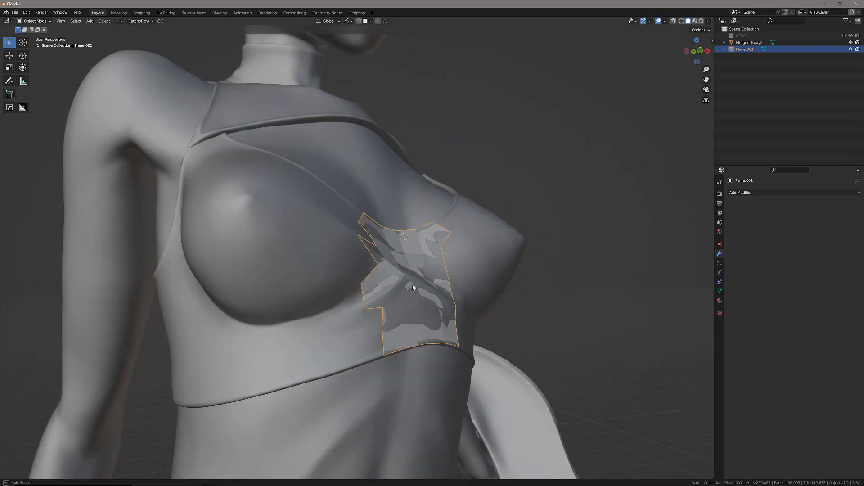
Re-enter Edit Mode on the patch to extend its quad grid toward the lower hem.
key("Tab")
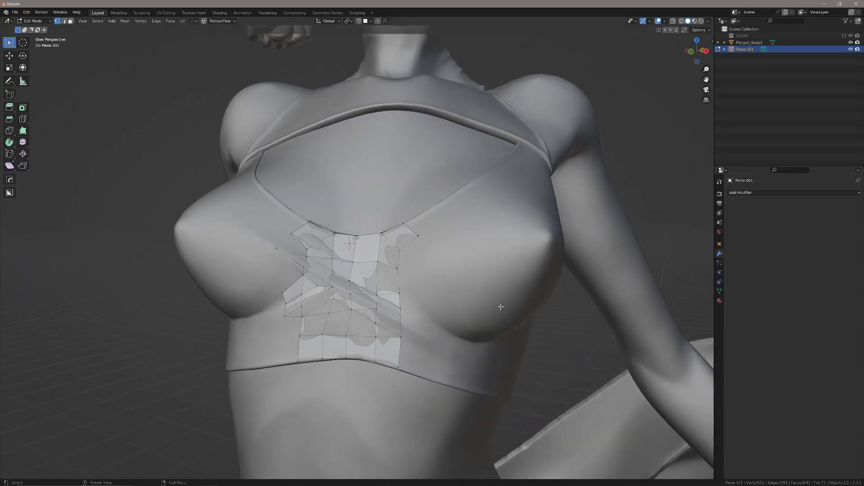
mouse_move(477, 302)
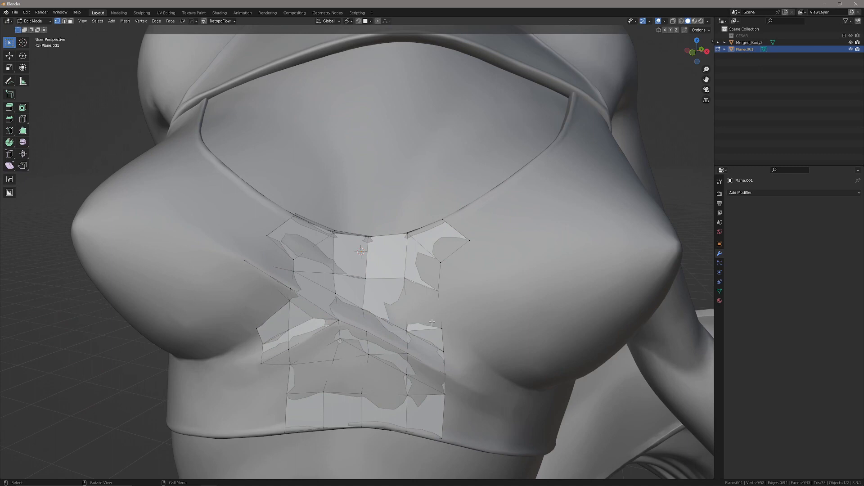
mouse_move(449, 307)
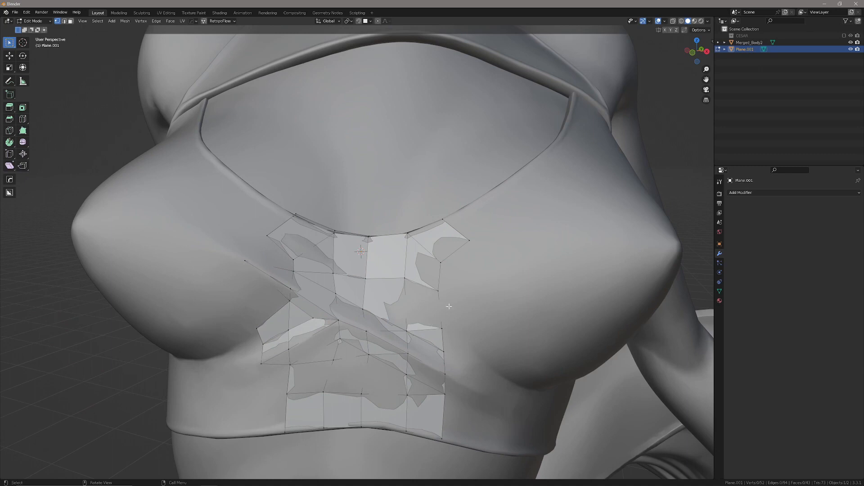
mouse_move(456, 310)
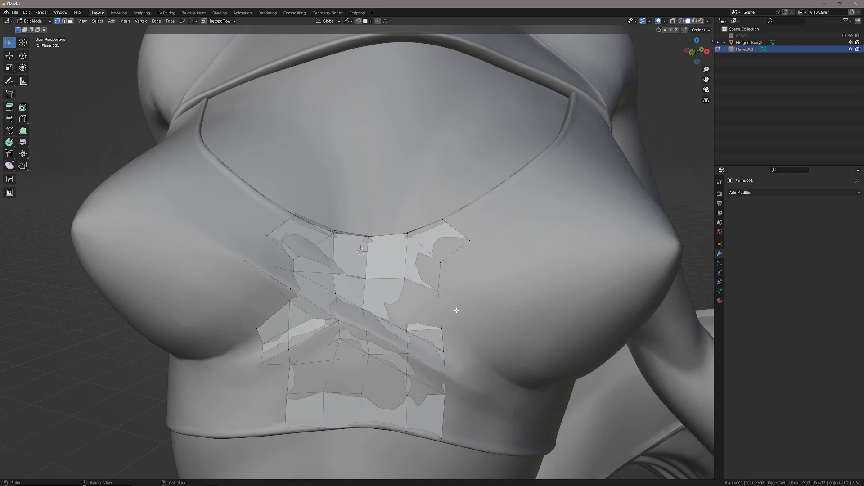